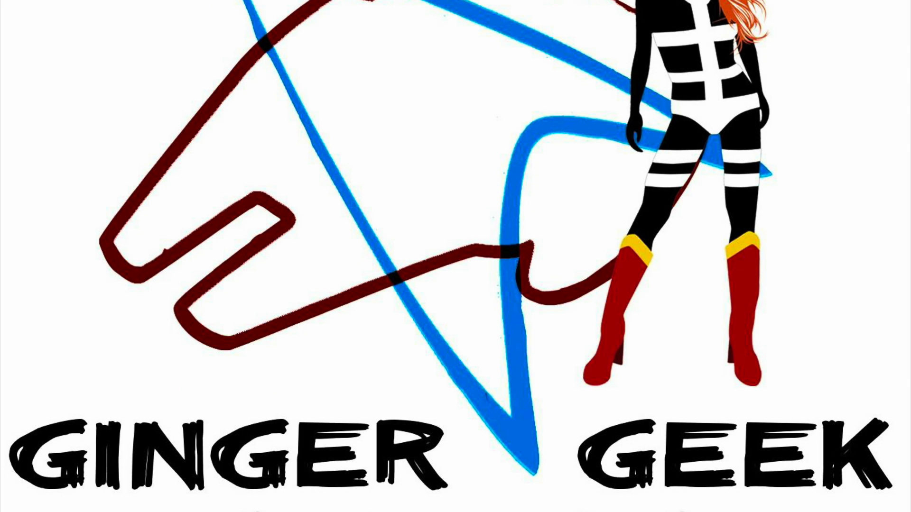
{"action": "scroll", "scroll_direction": "down", "scroll_amount": 3}
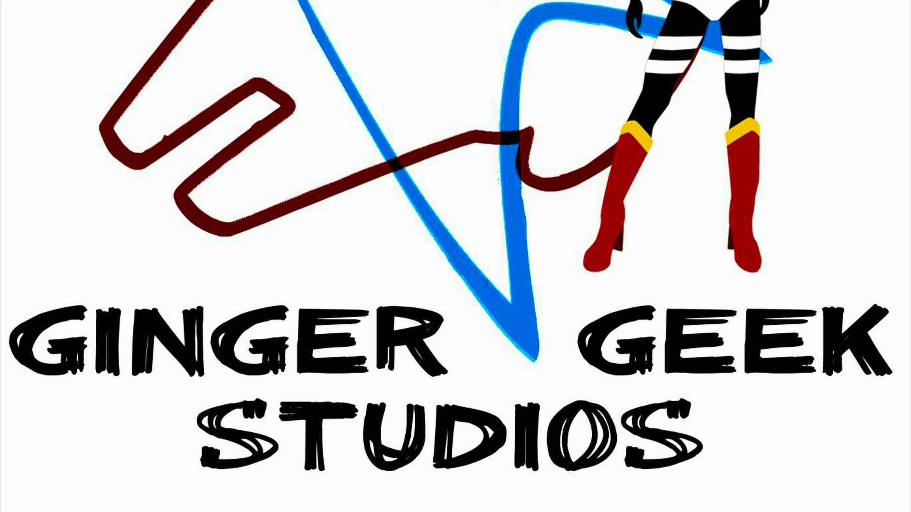